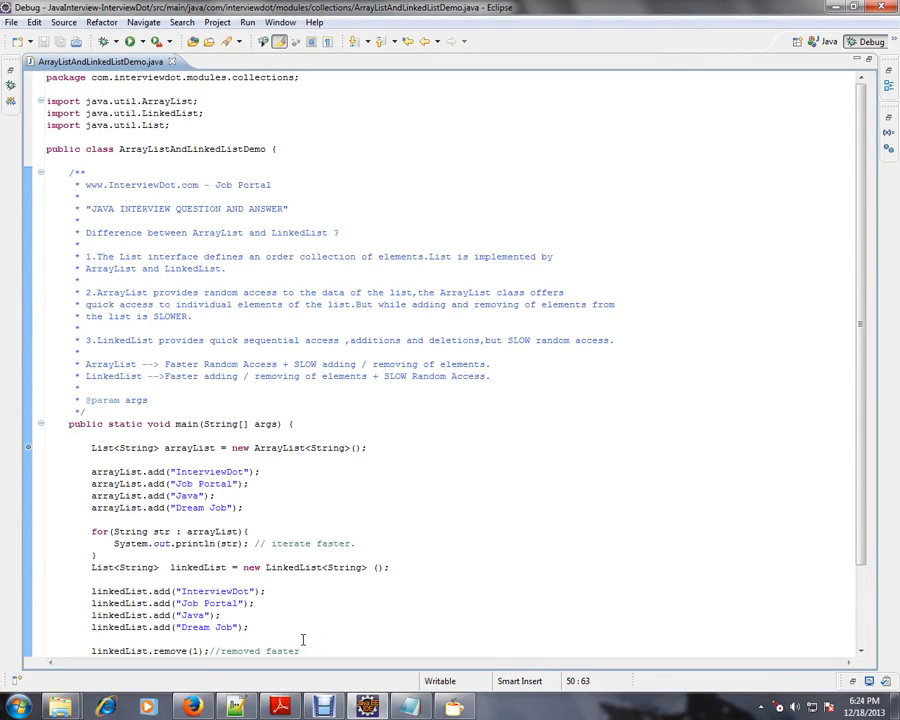
pyautogui.moveTo(350, 500)
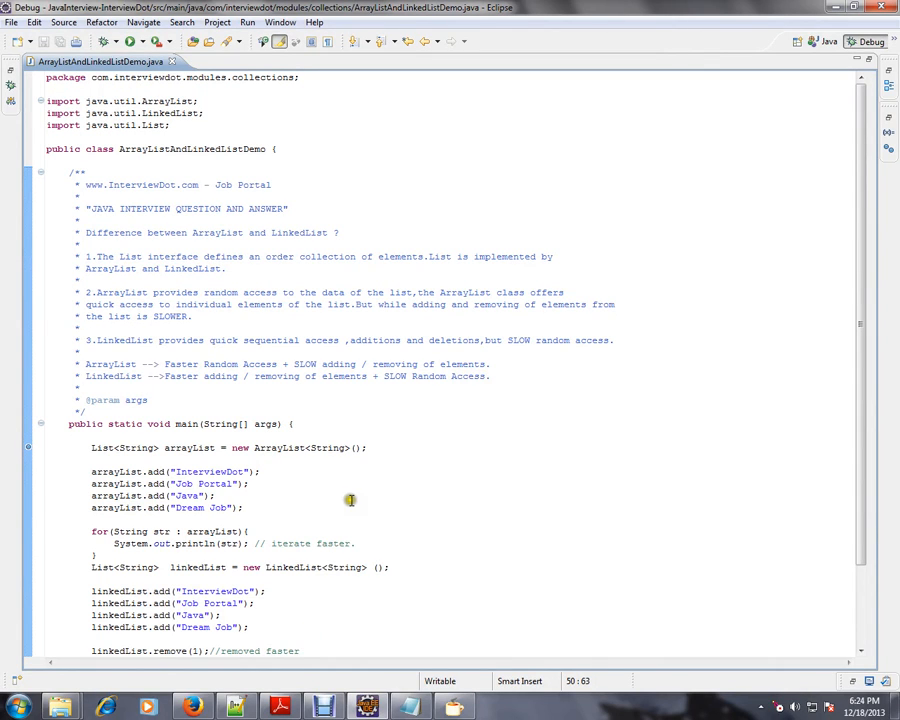
# Step: Highlight the website name, List, ArrayList and LinkedList in the demo's comment block
pyautogui.doubleClick(142, 184)
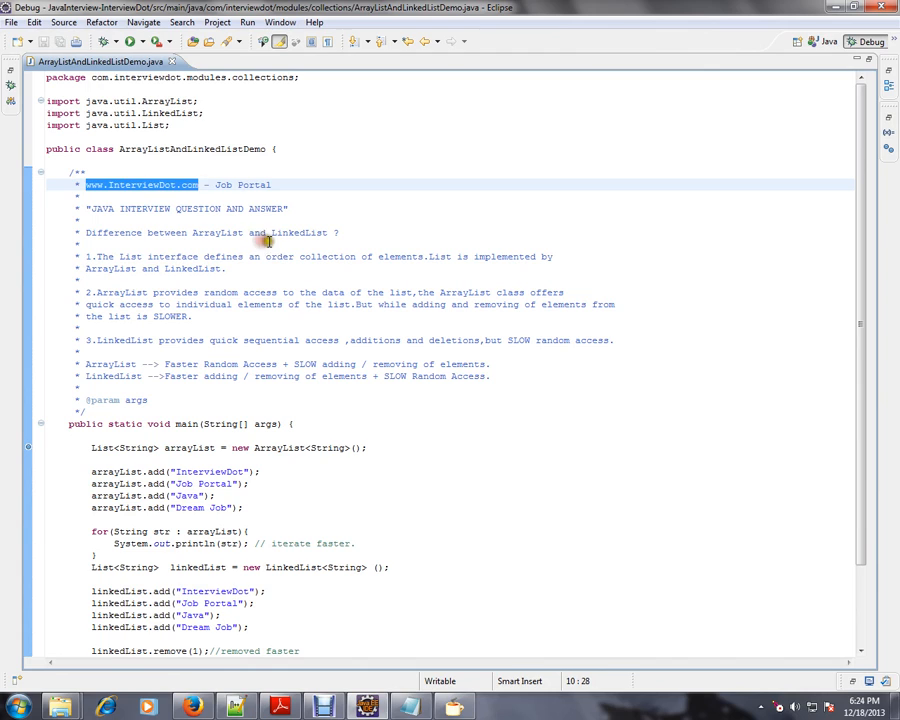
pyautogui.moveTo(288, 256)
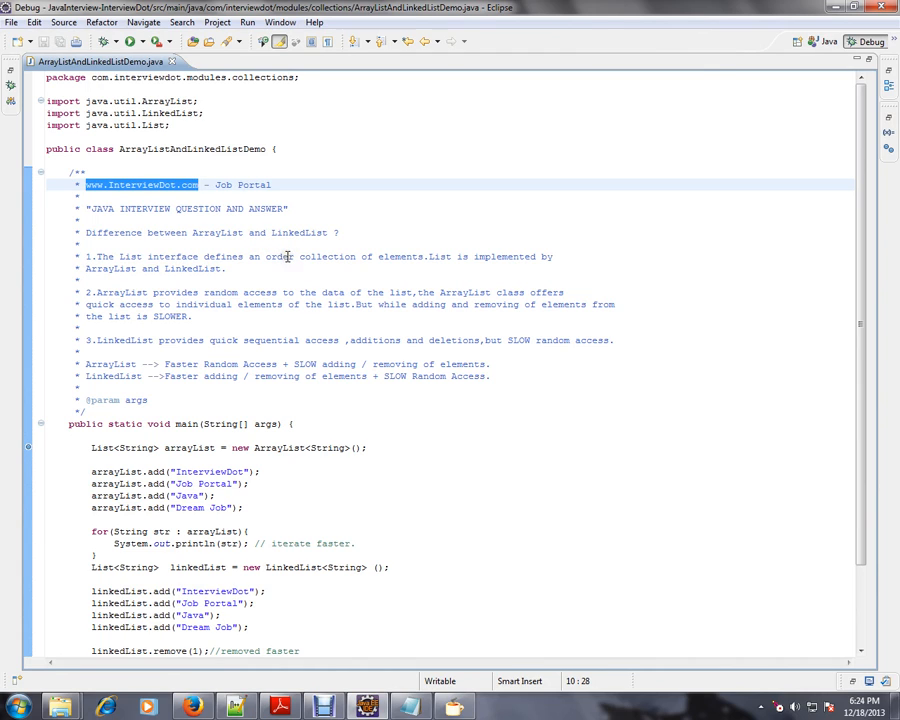
pyautogui.moveTo(289, 256)
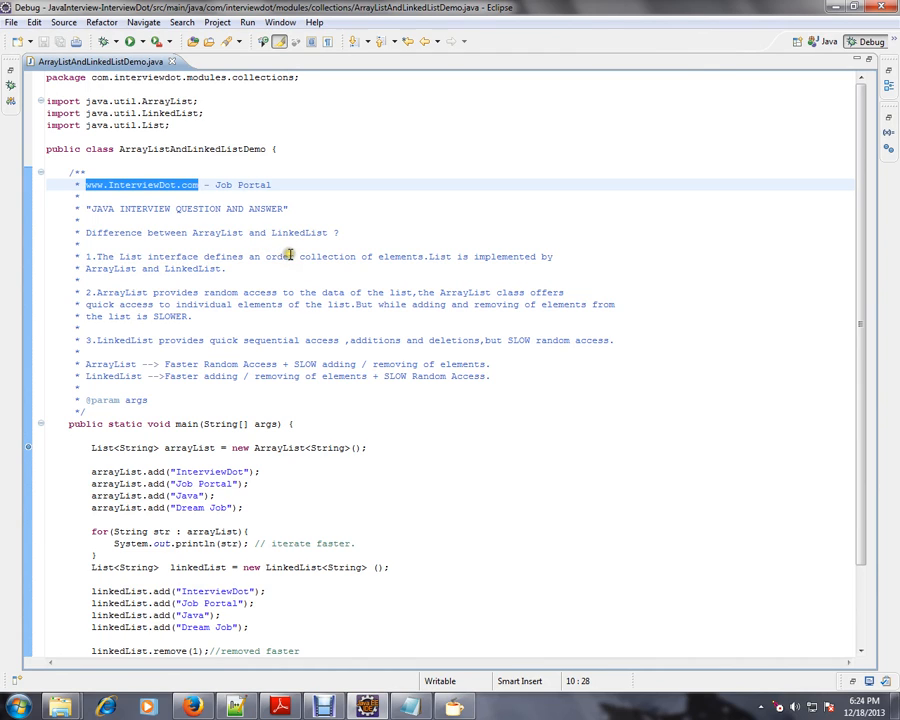
pyautogui.moveTo(290, 256)
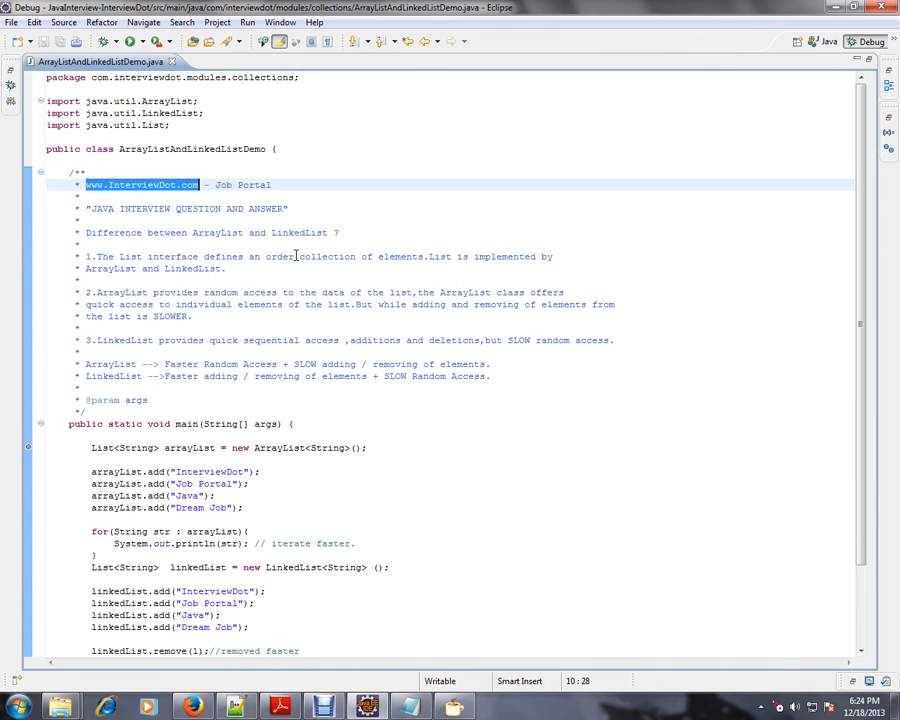
pyautogui.moveTo(294, 256)
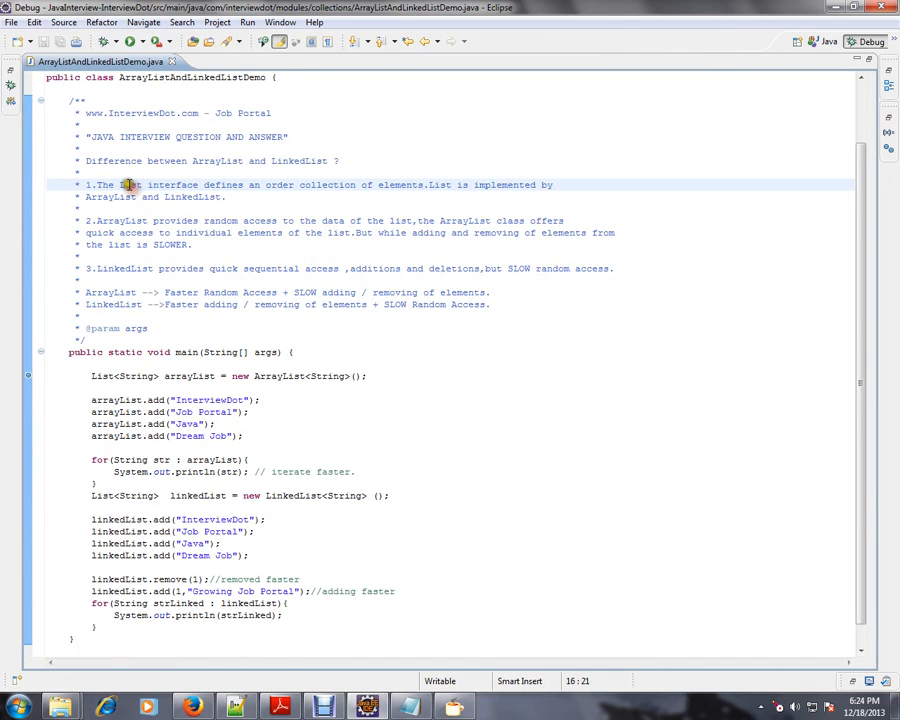
pyautogui.doubleClick(130, 185)
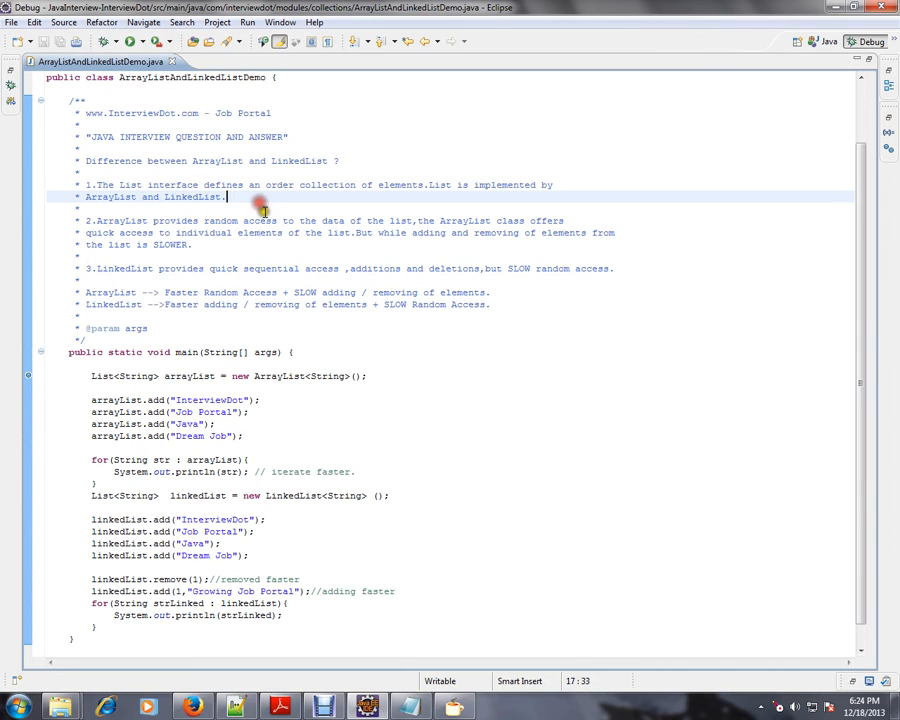
pyautogui.doubleClick(129, 184)
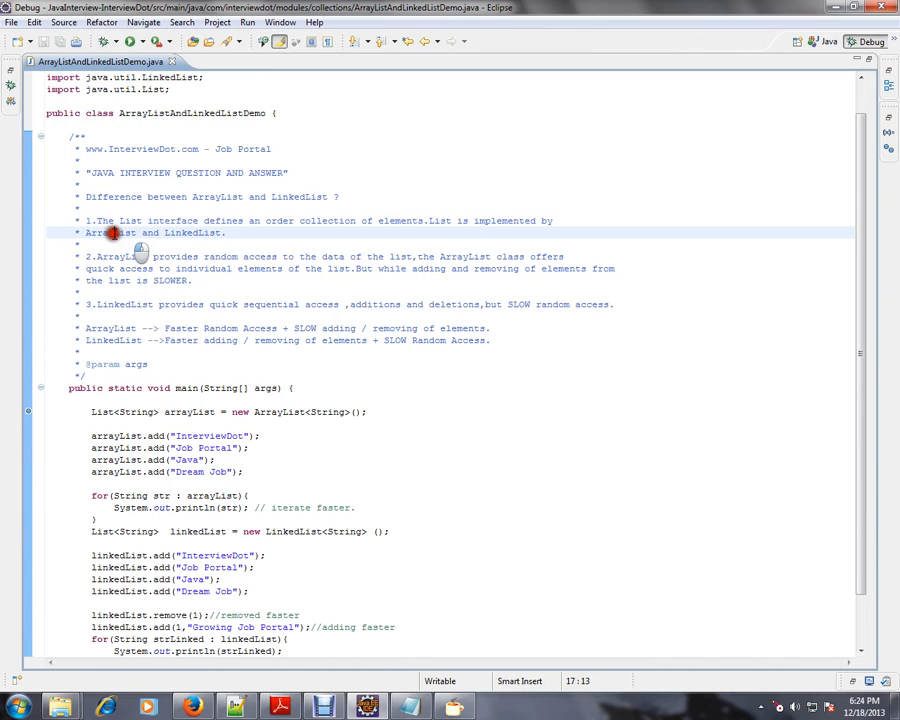
pyautogui.doubleClick(110, 232)
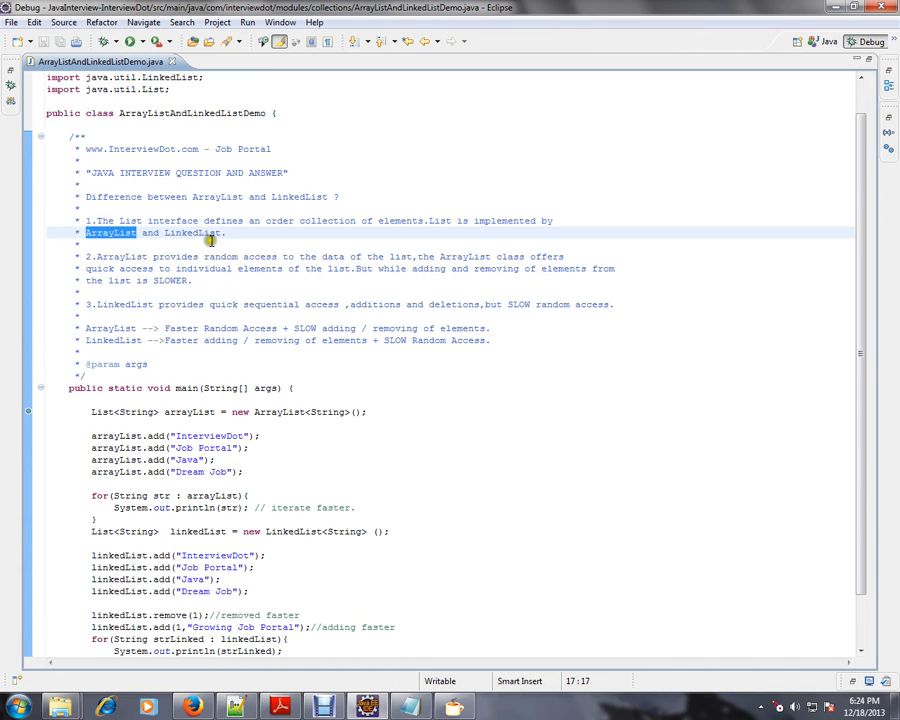
pyautogui.doubleClick(192, 232)
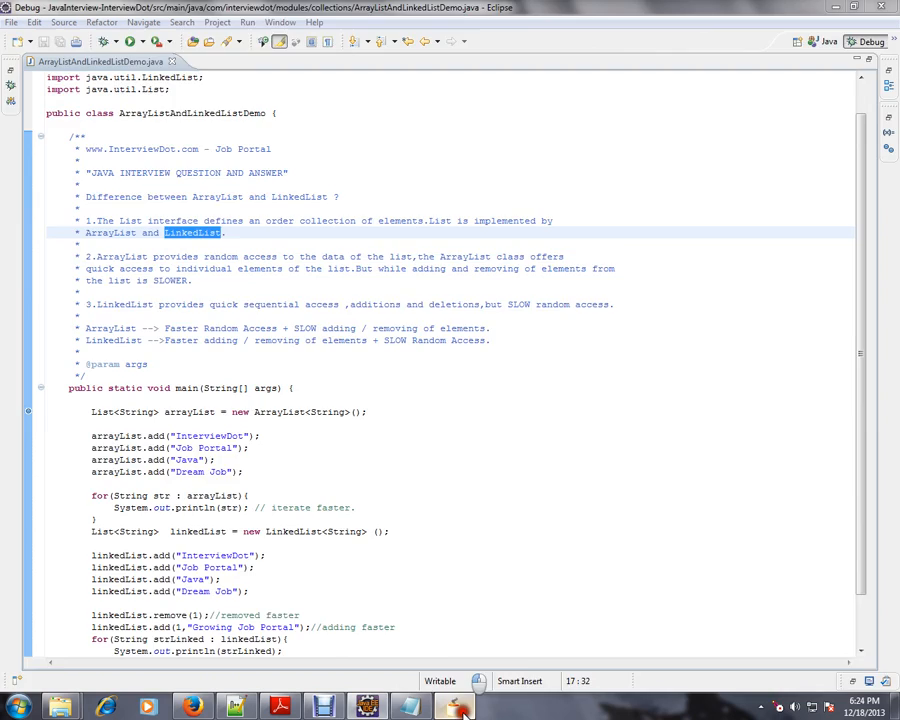
# Step: View the decompiled ArrayList class in Java Decompiler, highlighting its ArrayList occurrences
pyautogui.click(453, 707)
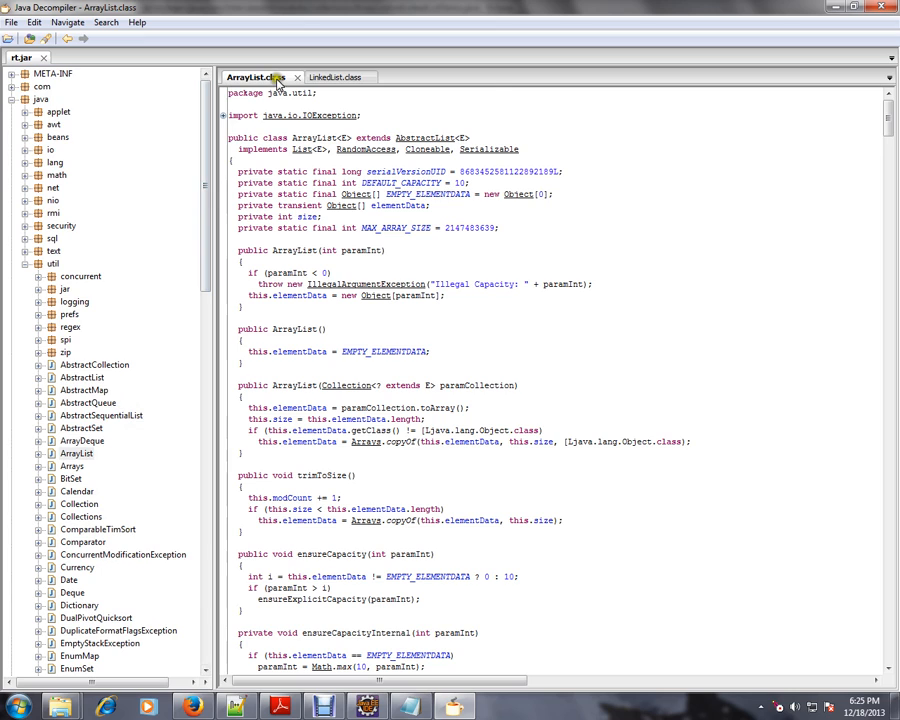
pyautogui.moveTo(607, 180)
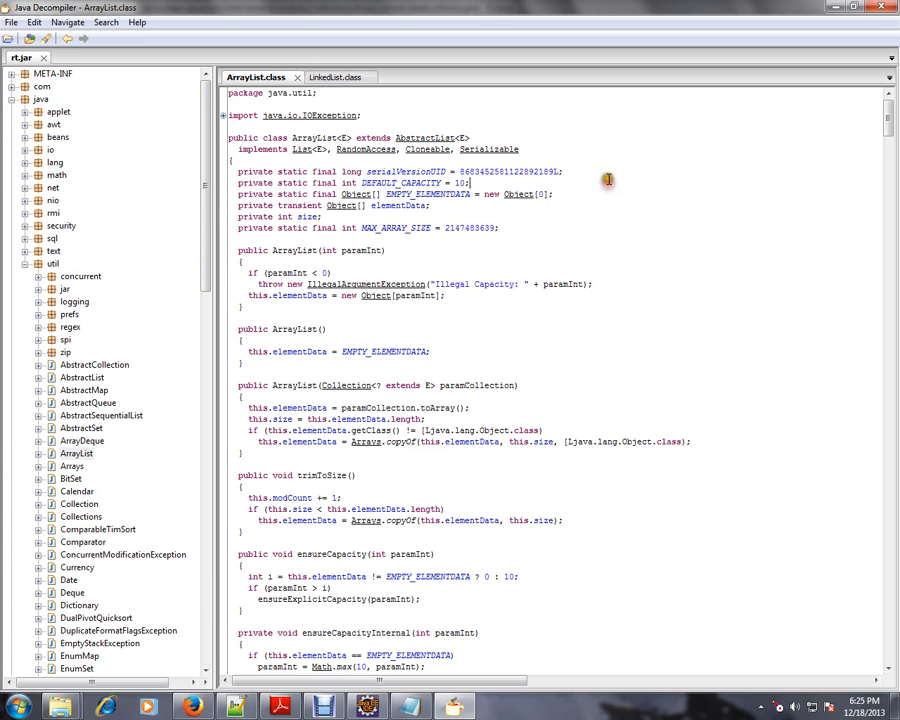
pyautogui.doubleClick(315, 137)
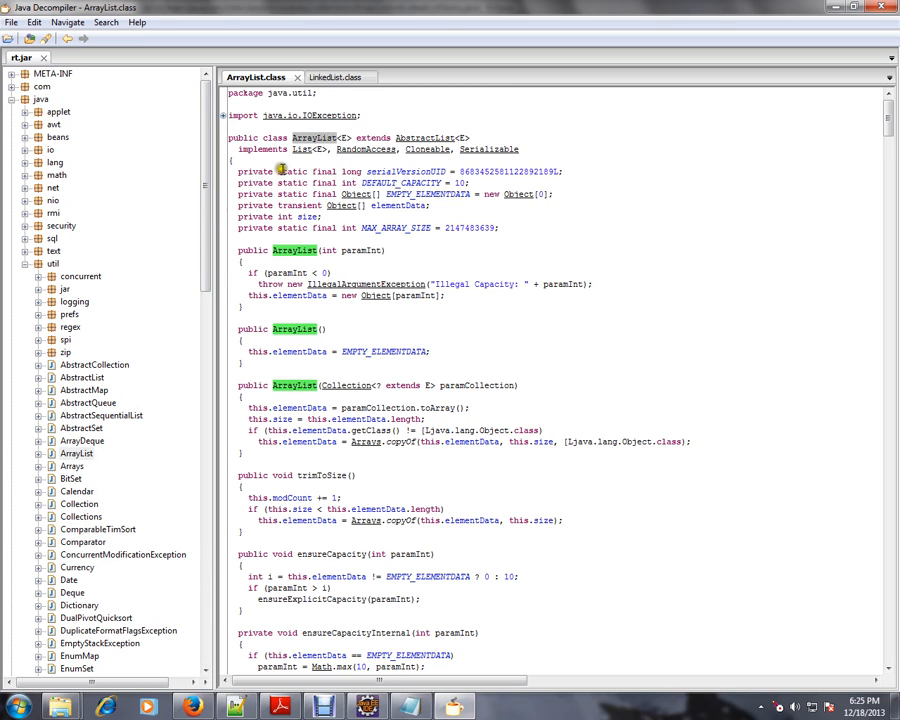
pyautogui.moveTo(300, 149)
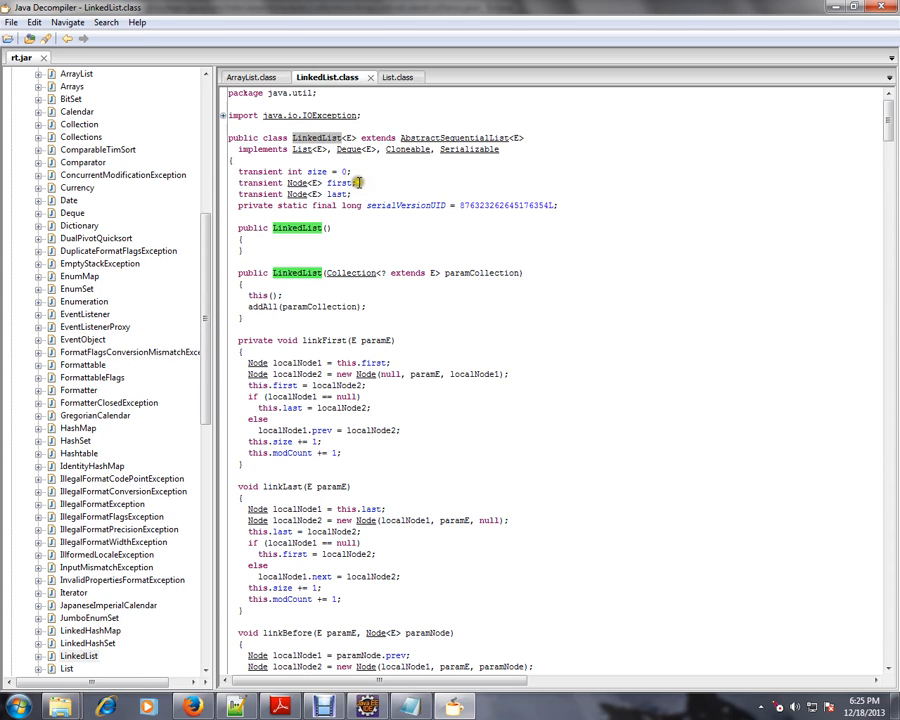
pyautogui.click(388, 77)
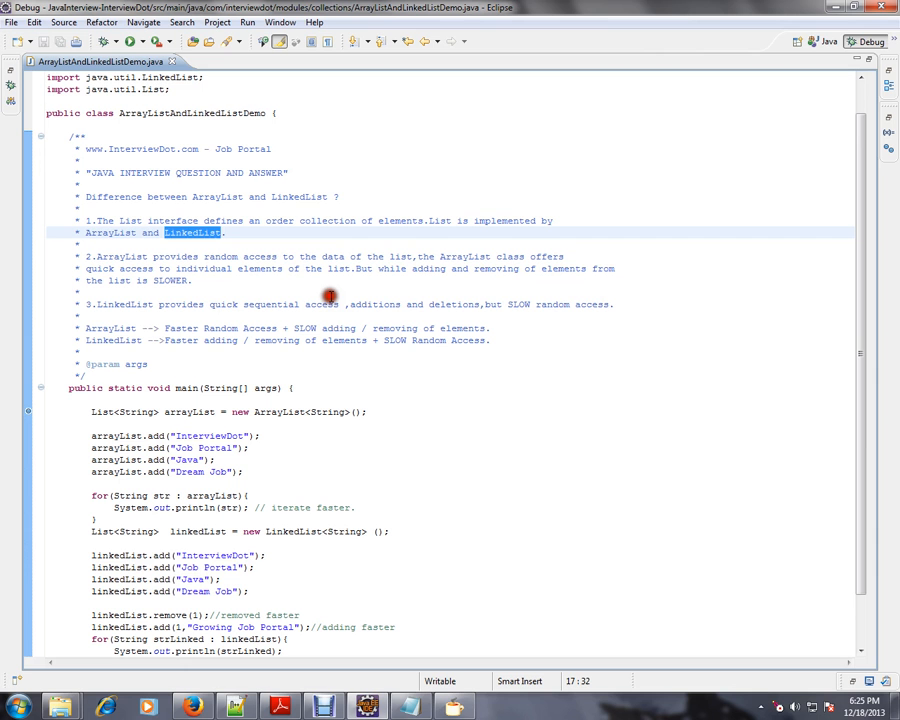
pyautogui.scroll(3)
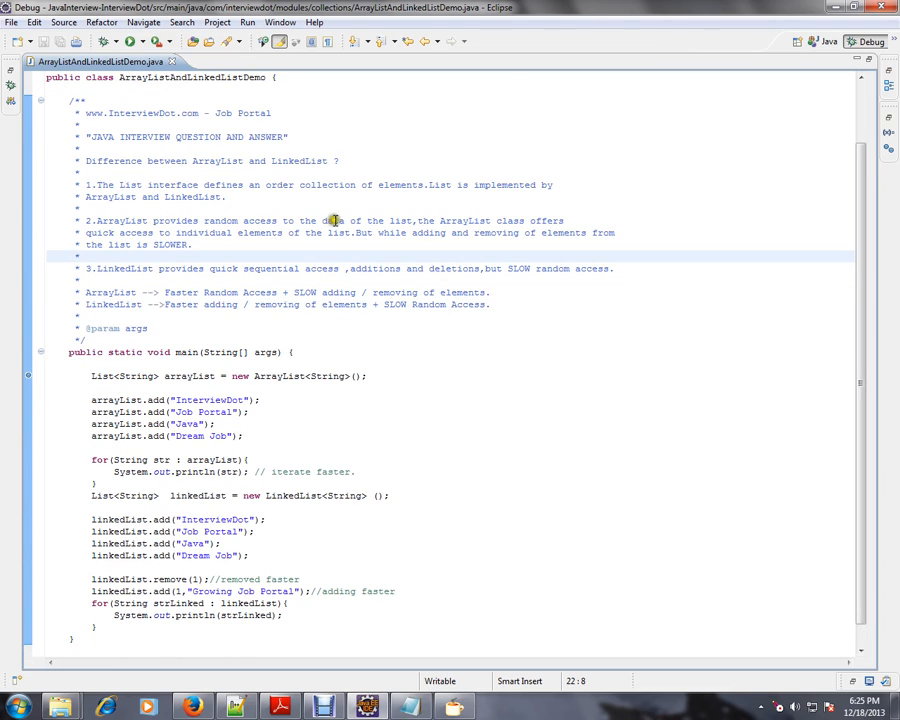
pyautogui.moveTo(487, 232)
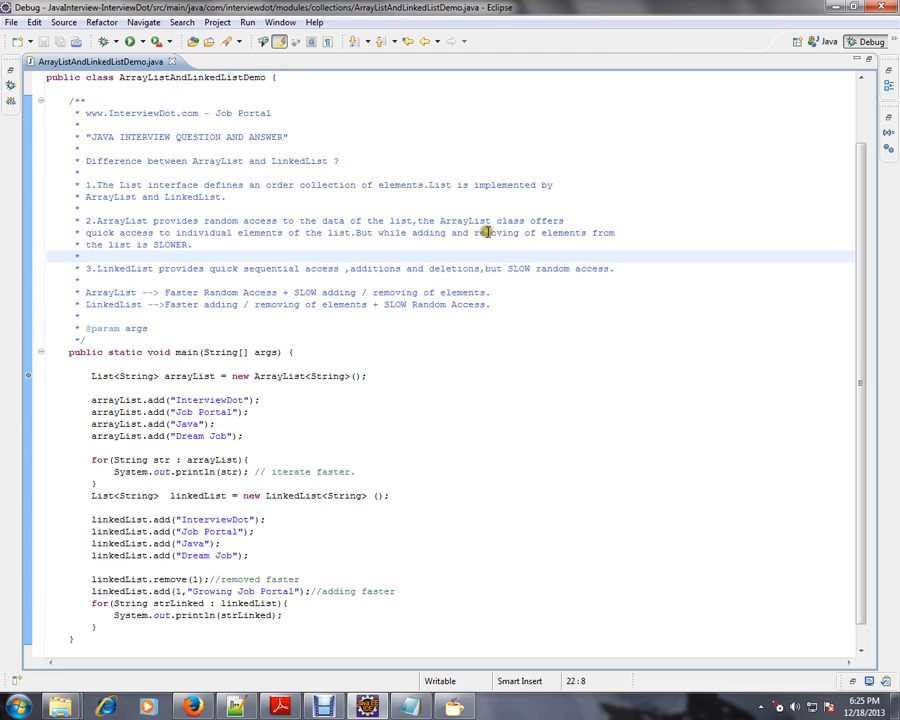
pyautogui.moveTo(147, 240)
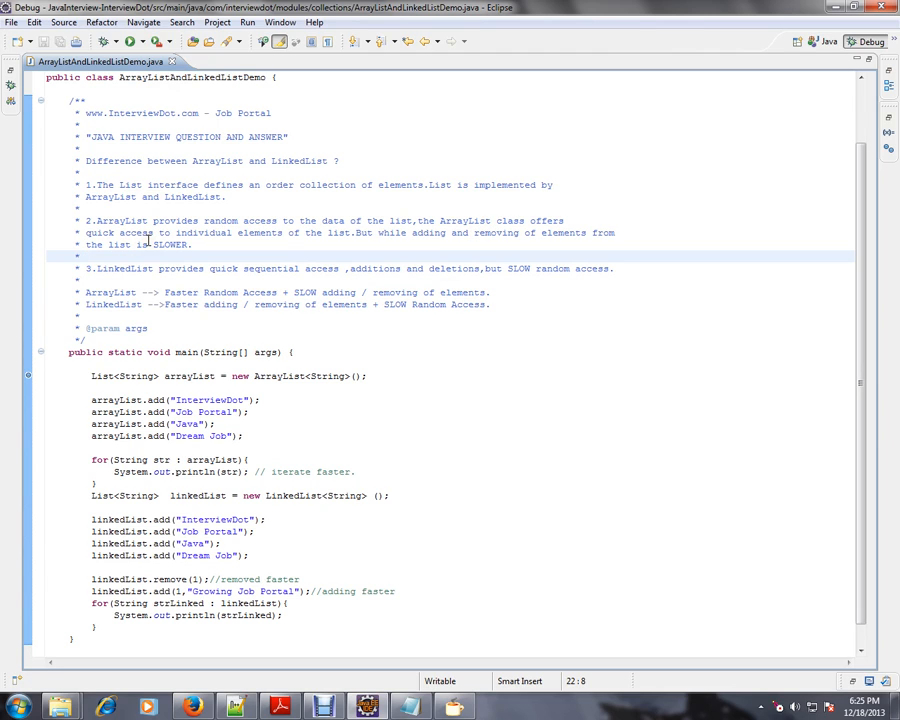
pyautogui.click(88, 256)
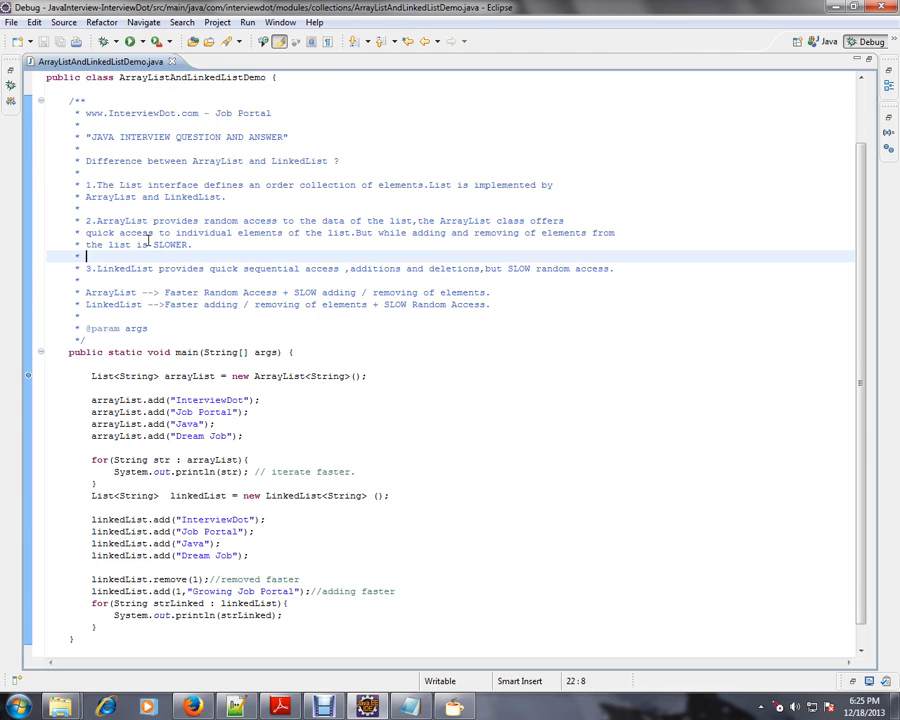
pyautogui.moveTo(380, 268)
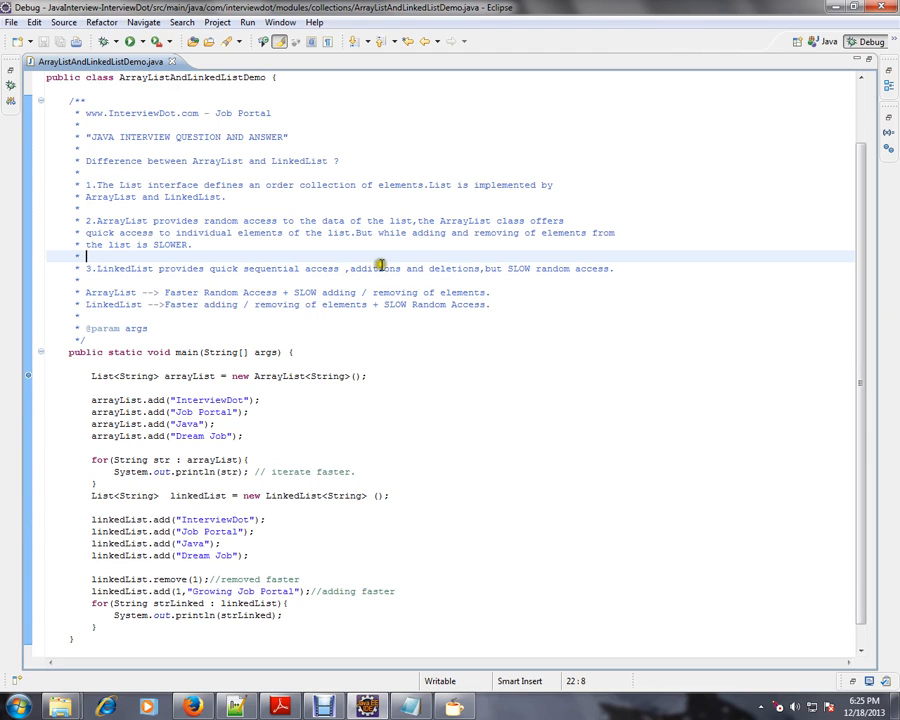
pyautogui.doubleClick(497, 232)
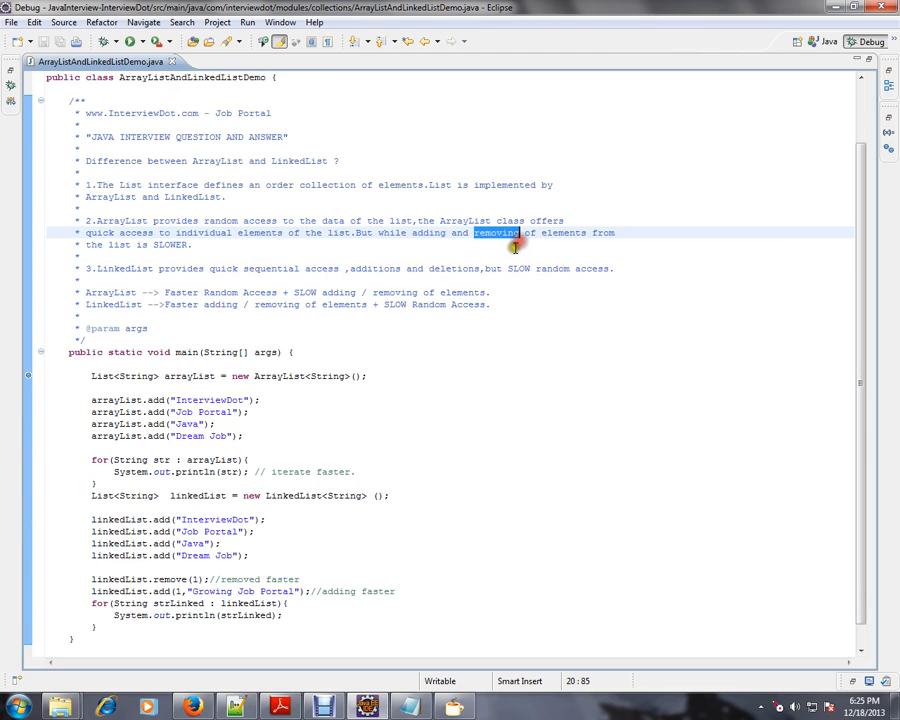
pyautogui.moveTo(165, 272)
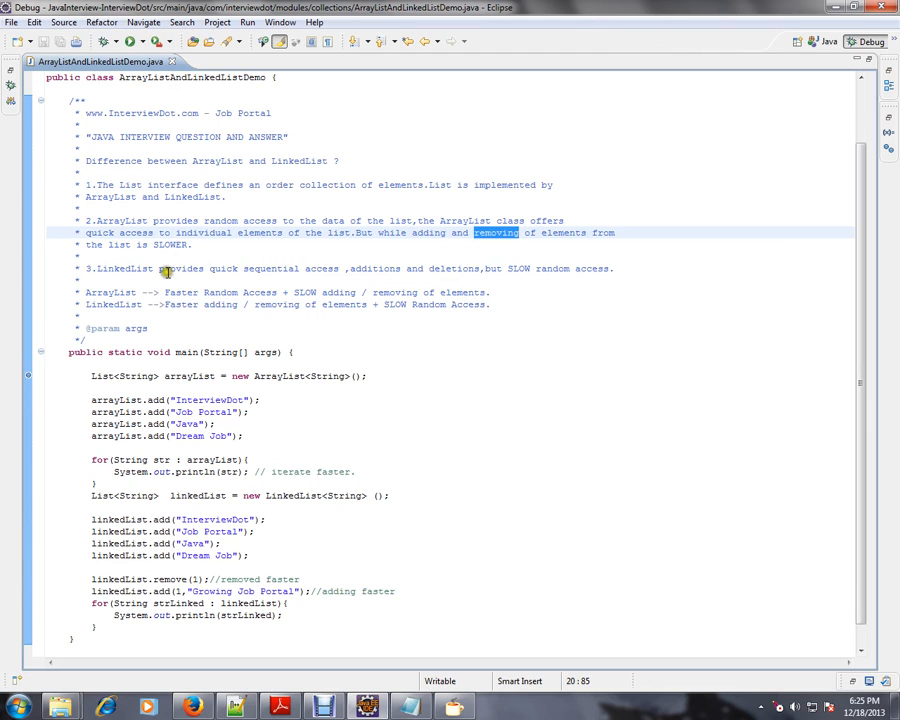
pyautogui.doubleClick(170, 245)
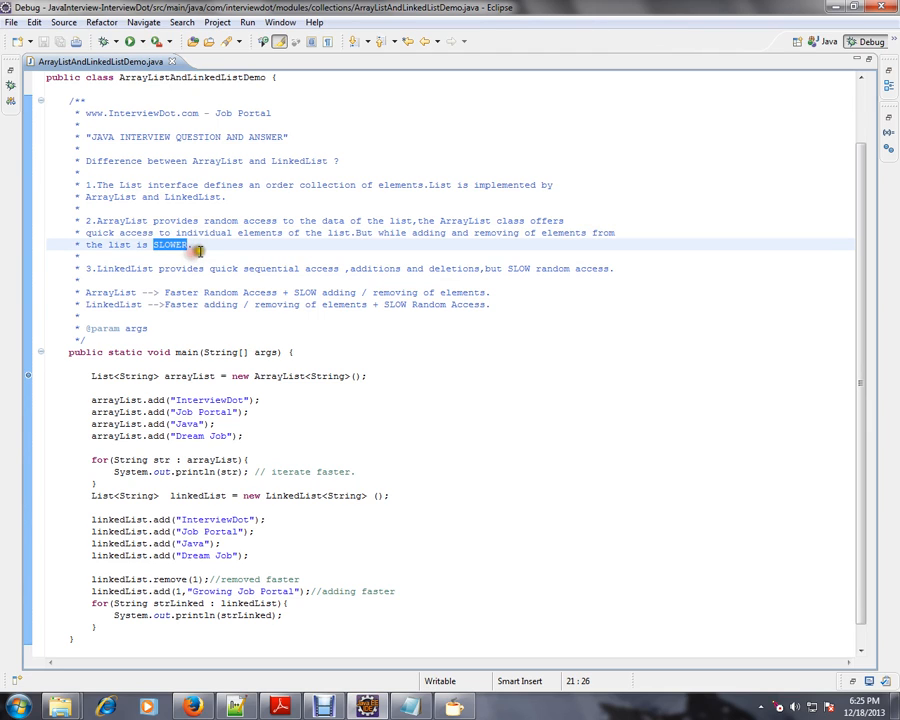
pyautogui.moveTo(198, 245)
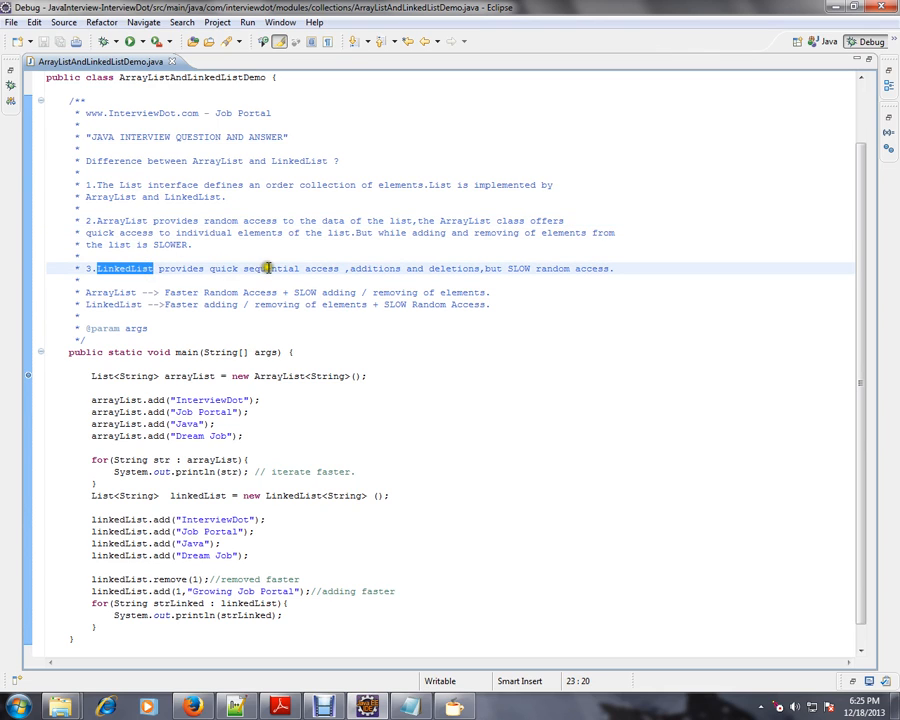
pyautogui.moveTo(360, 279)
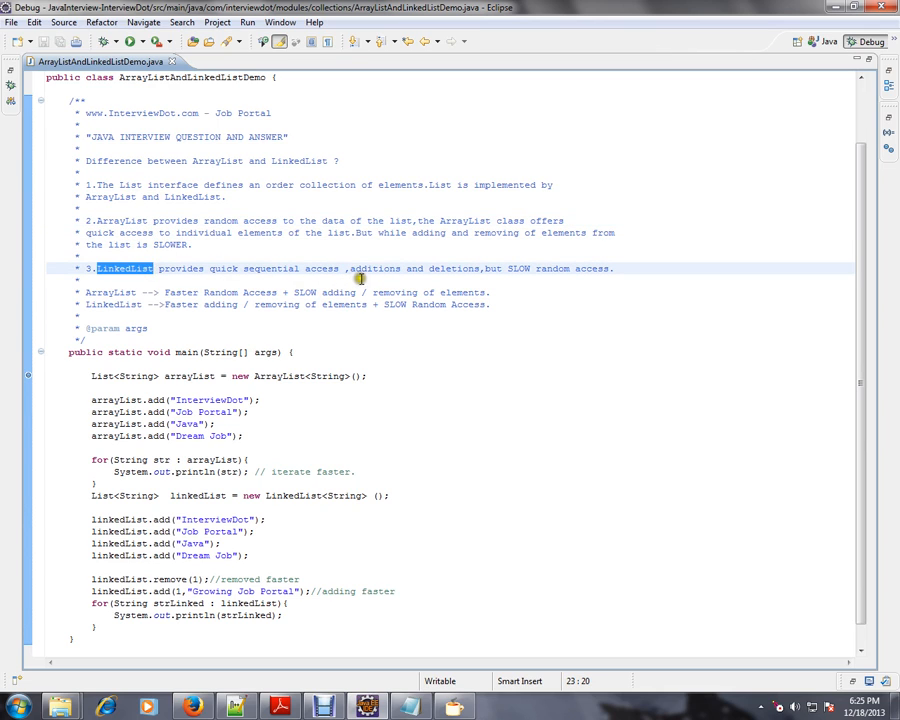
pyautogui.doubleClick(453, 268)
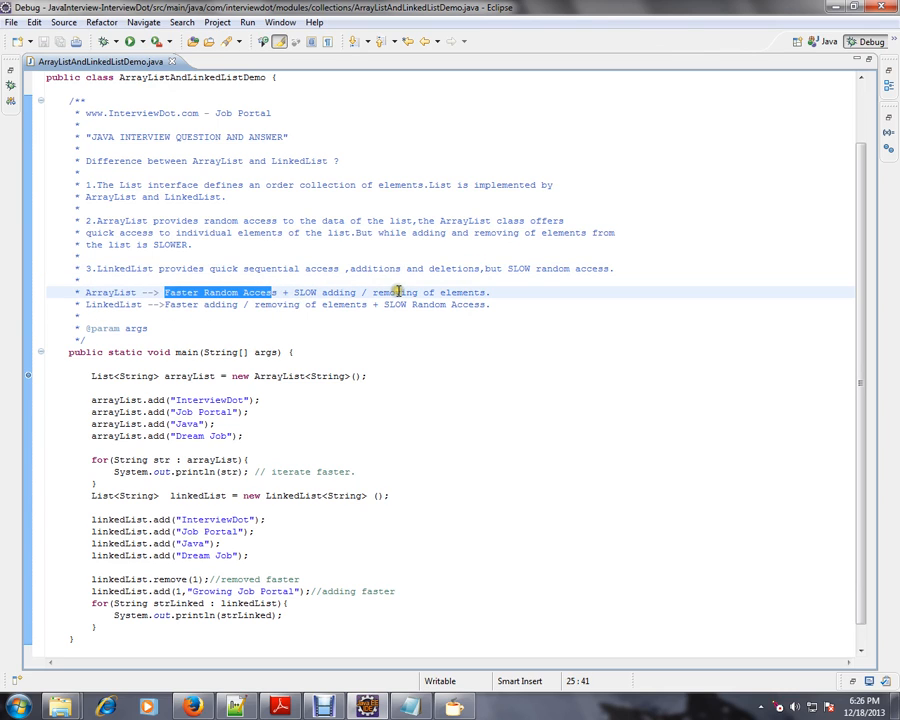
pyautogui.doubleClick(113, 304)
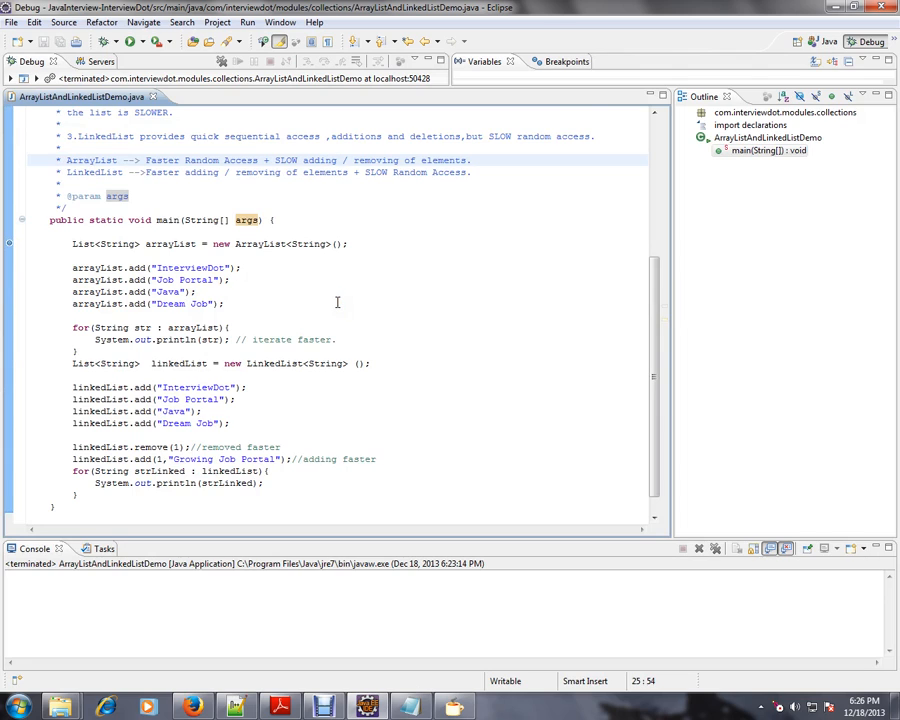
pyautogui.moveTo(163, 279)
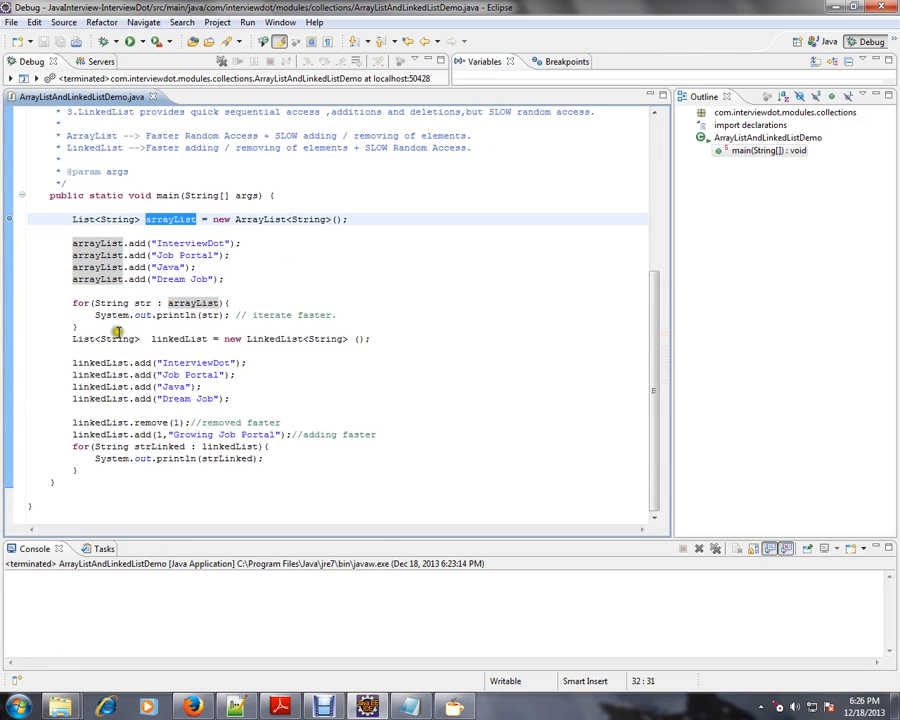
# Step: Mark arrayList usages and move to the linkedList add statements, ending at the Dream Job line
pyautogui.doubleClick(179, 338)
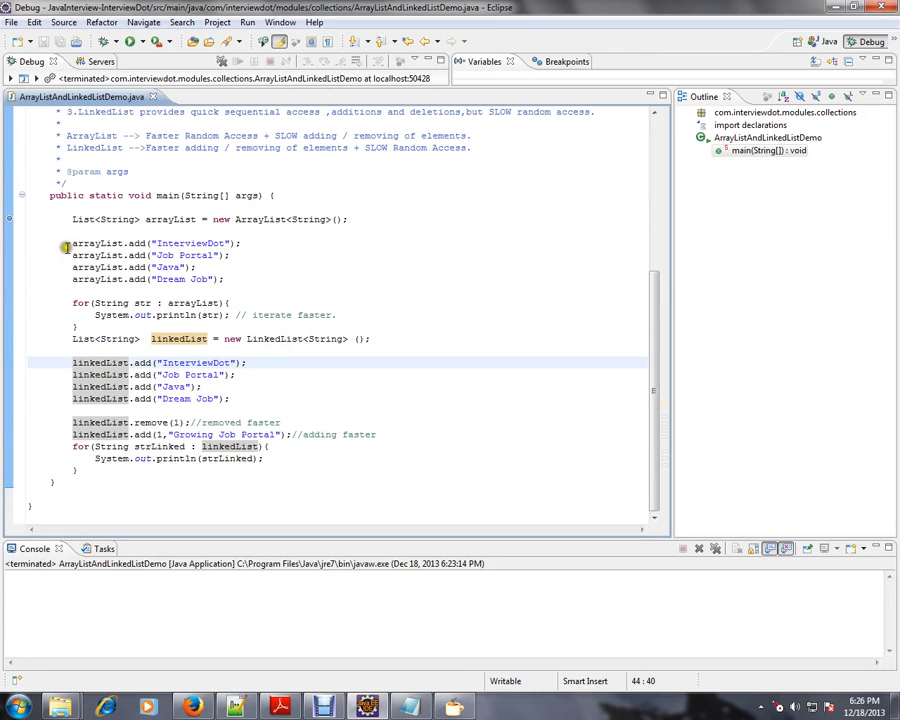
pyautogui.moveTo(72, 243); pyautogui.dragTo(225, 279)
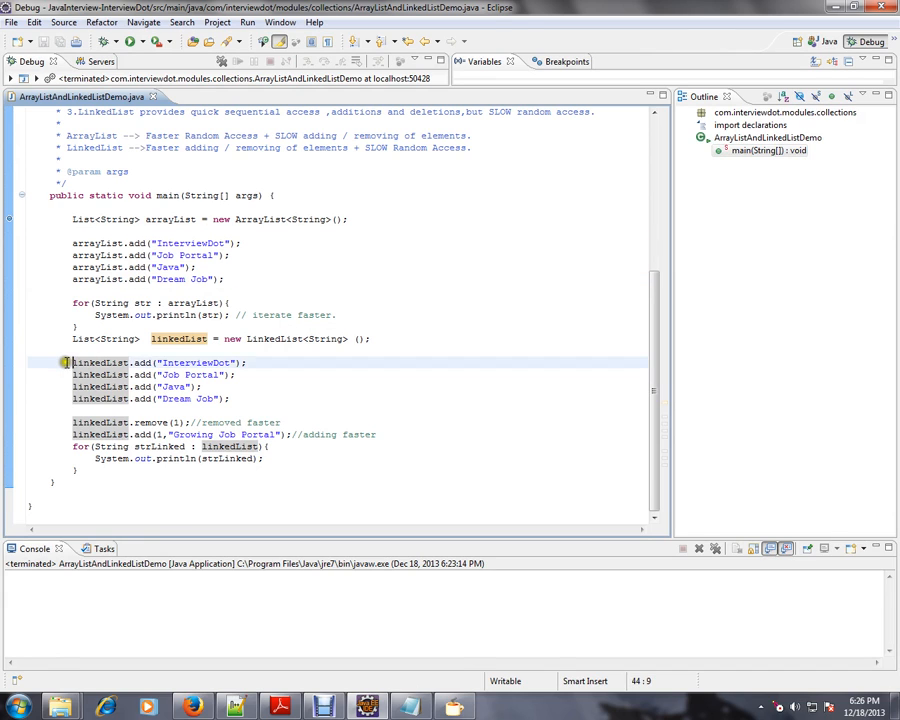
pyautogui.click(263, 398)
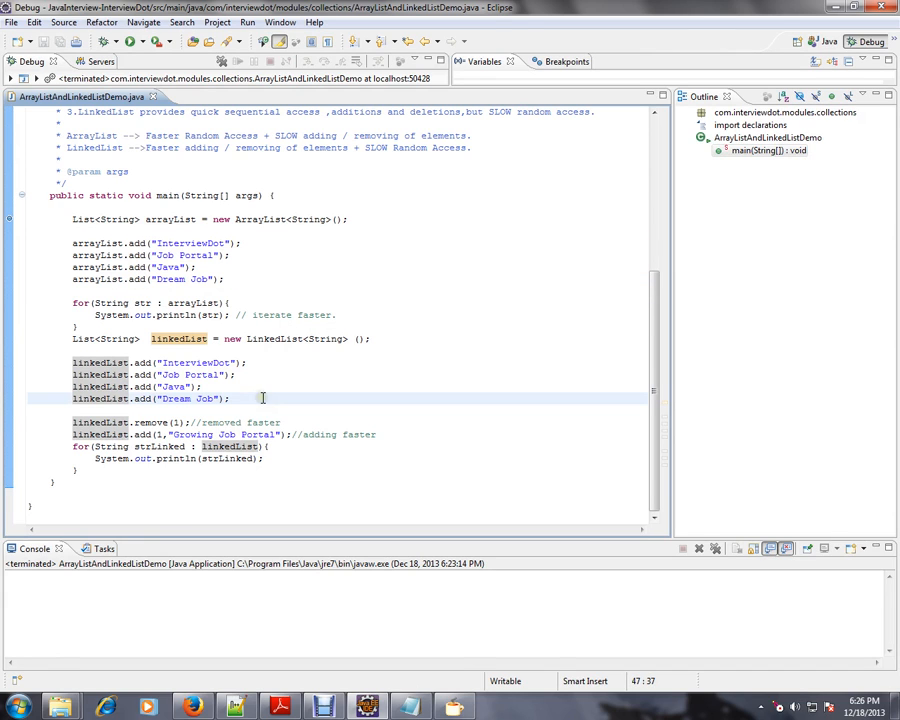
pyautogui.click(228, 302)
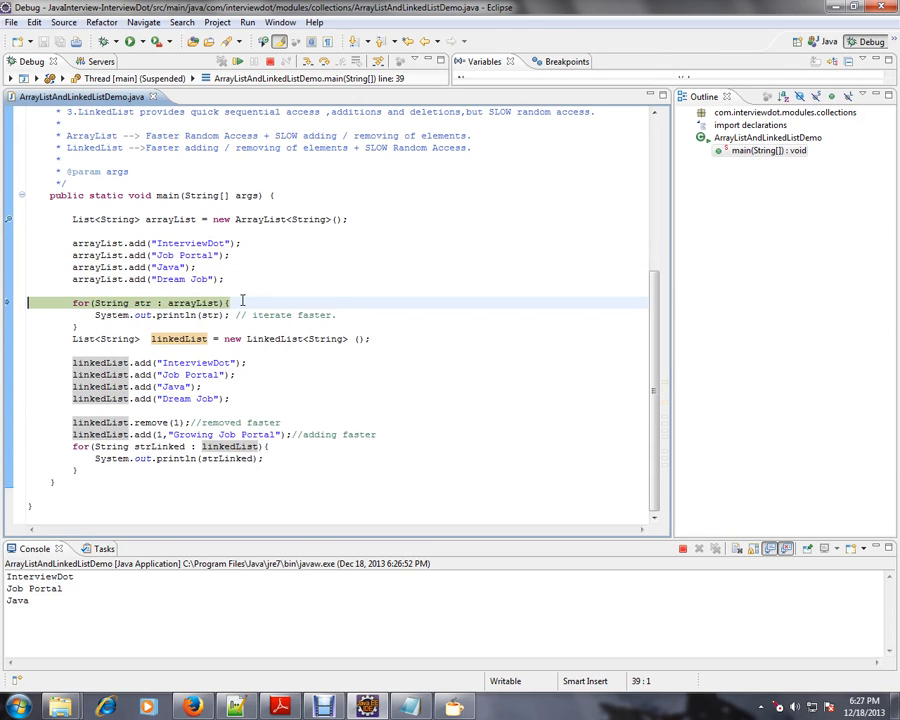
# Step: Step over with F6, inspecting the remove call's index, until the demo finishes
pyautogui.press('F6')
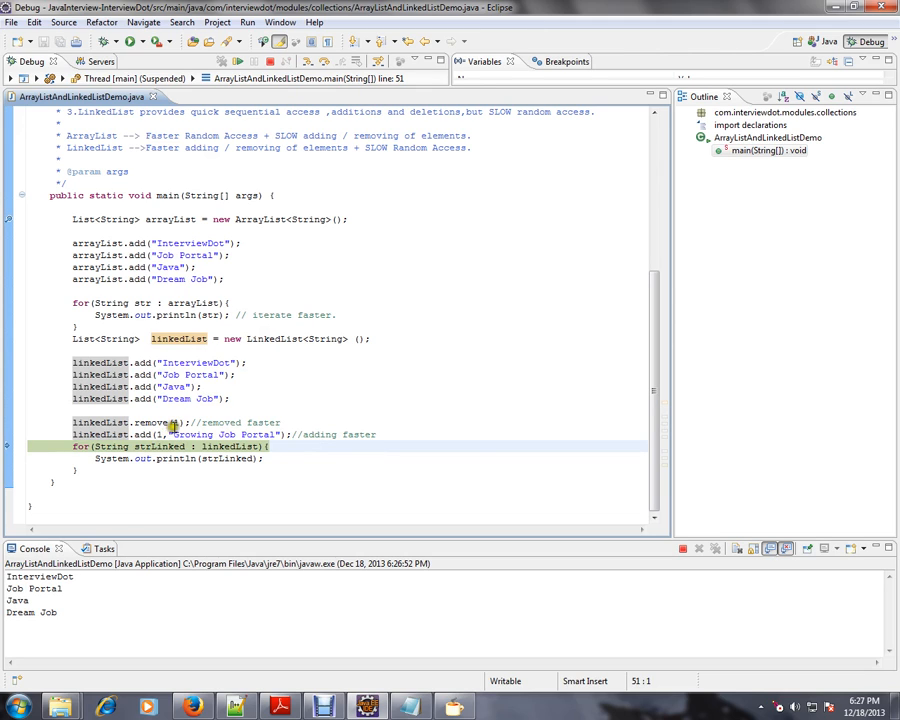
pyautogui.doubleClick(358, 434)
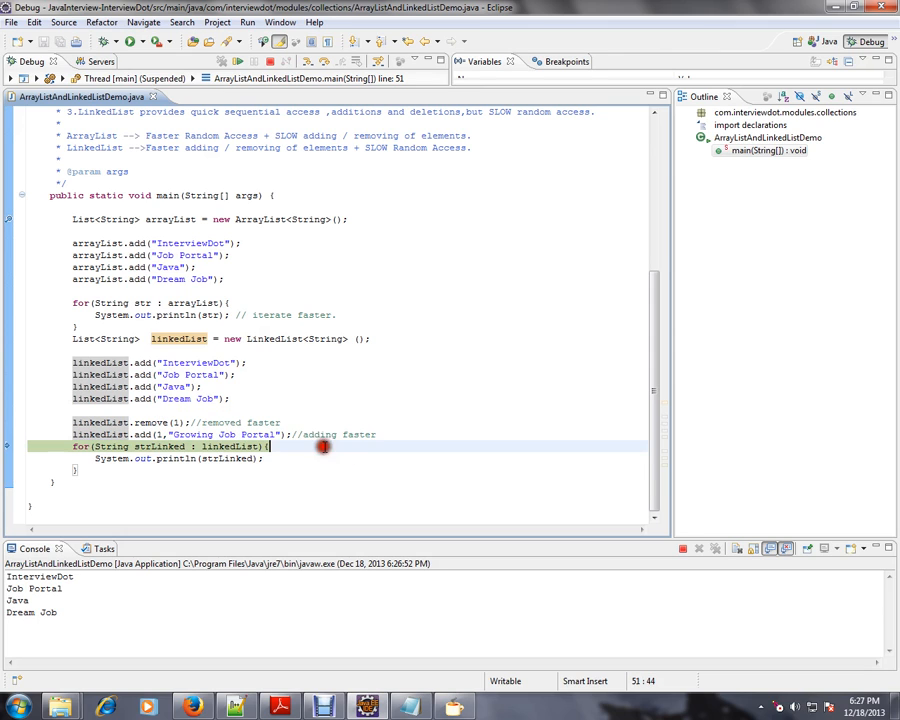
pyautogui.moveTo(383, 439)
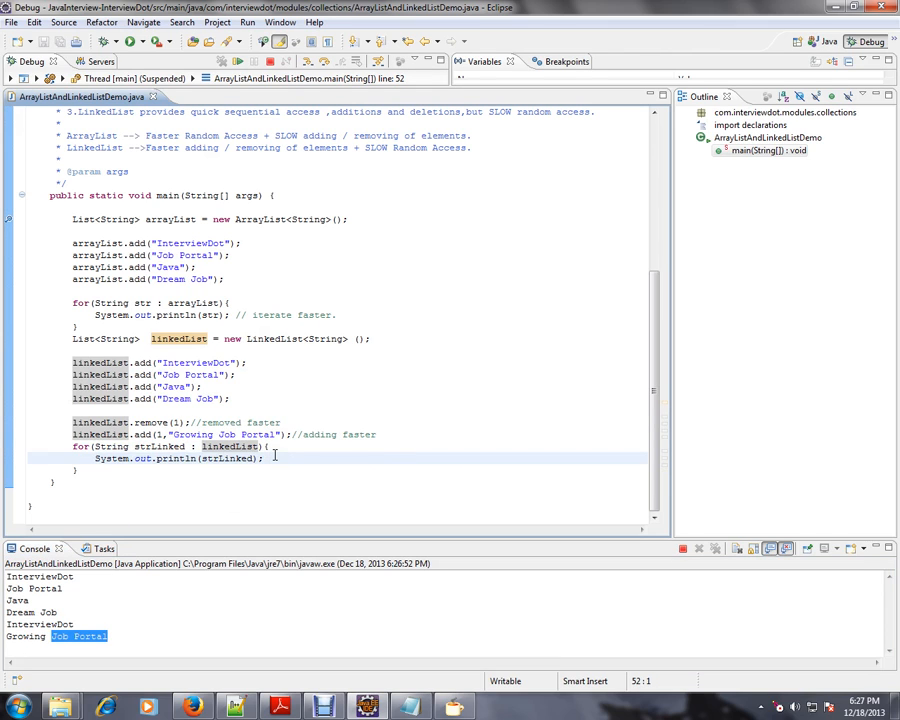
pyautogui.press('F6')
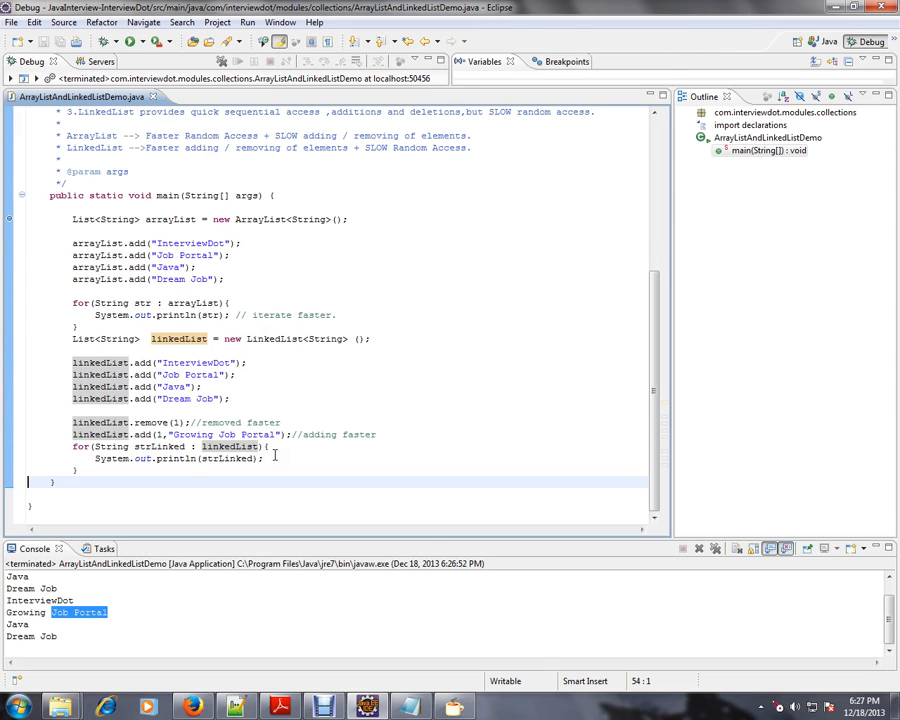
# Step: Scroll up to the top of the maximized ArrayListAndLinkedListDemo class
pyautogui.scroll(3)
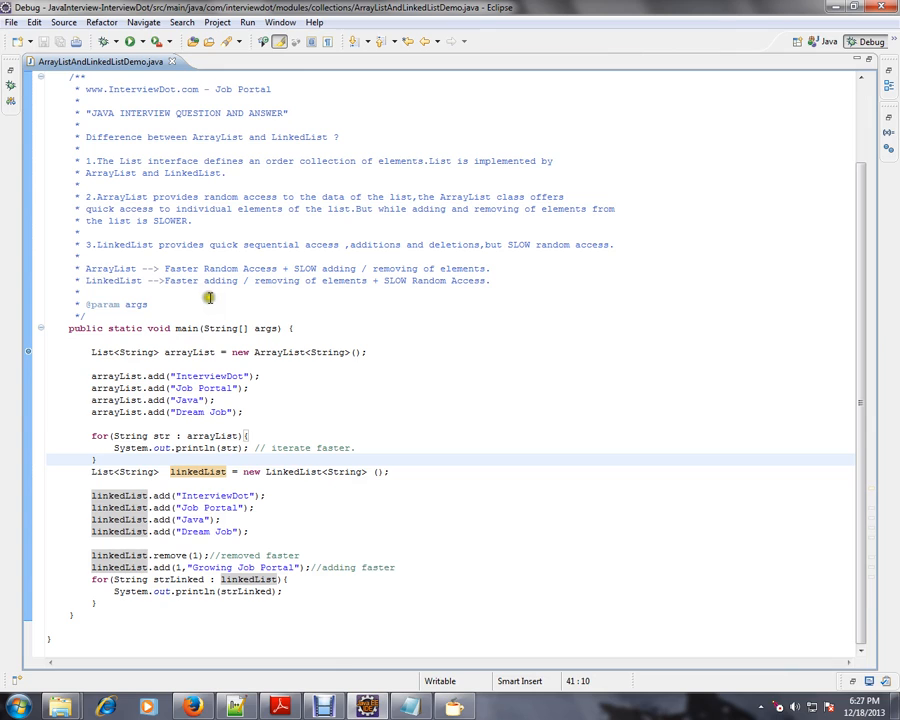
pyautogui.moveTo(218, 303)
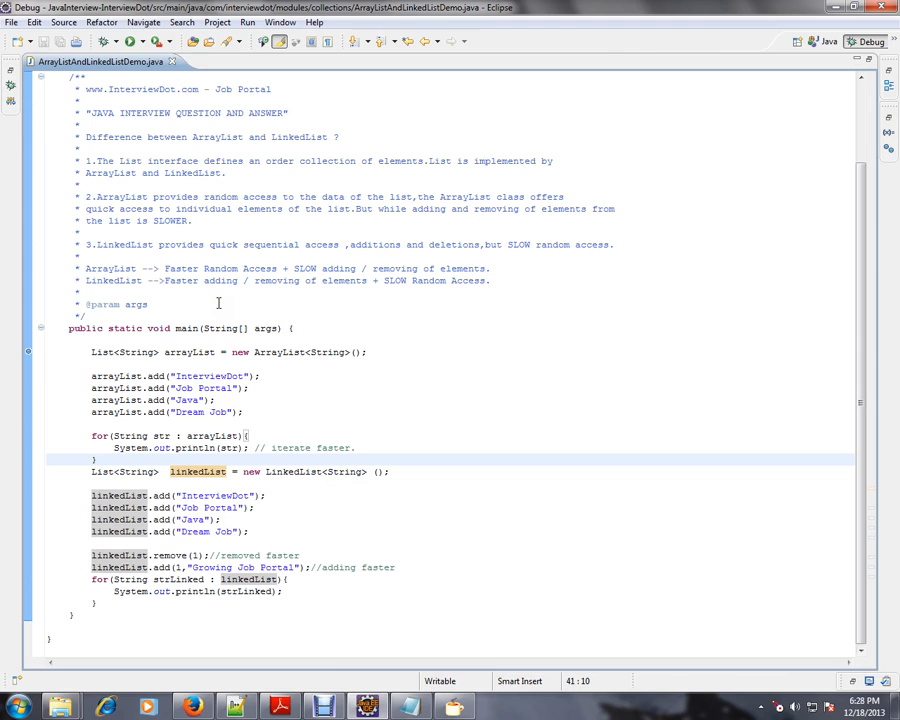
pyautogui.moveTo(360, 497)
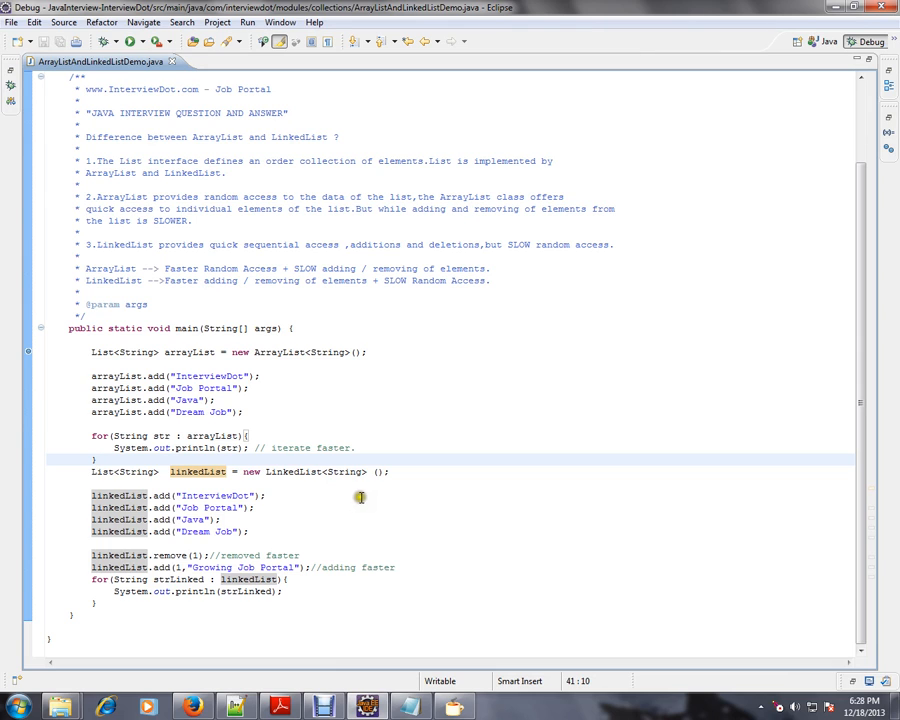